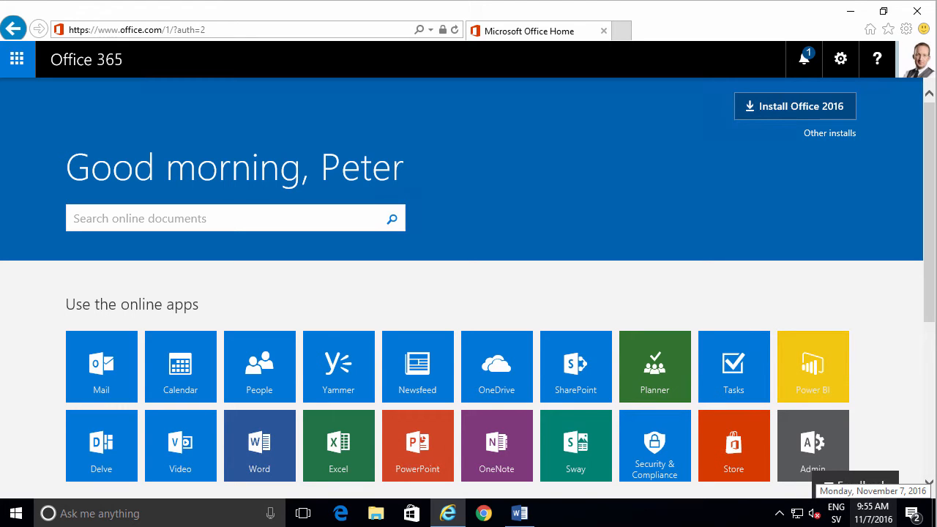
{"action": "mouse_move", "coordinate": [892, 333]}
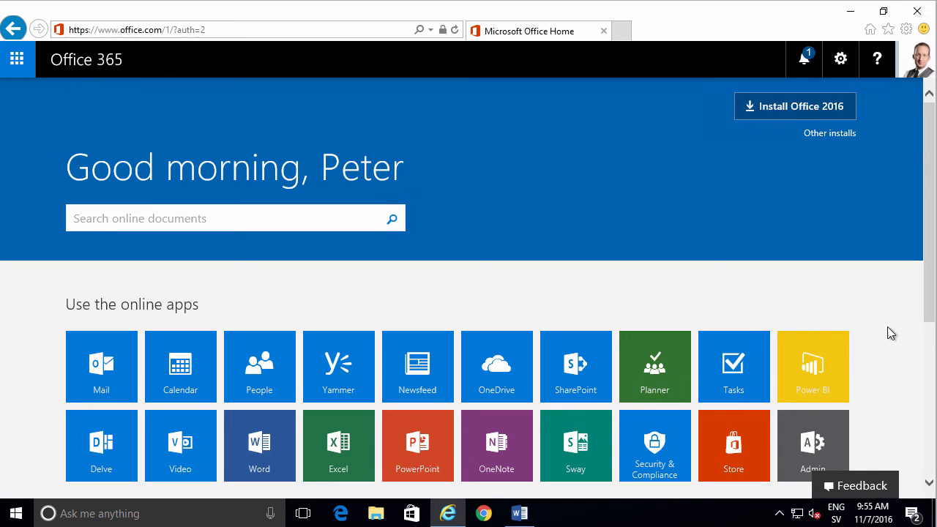
{"action": "mouse_move", "coordinate": [805, 285]}
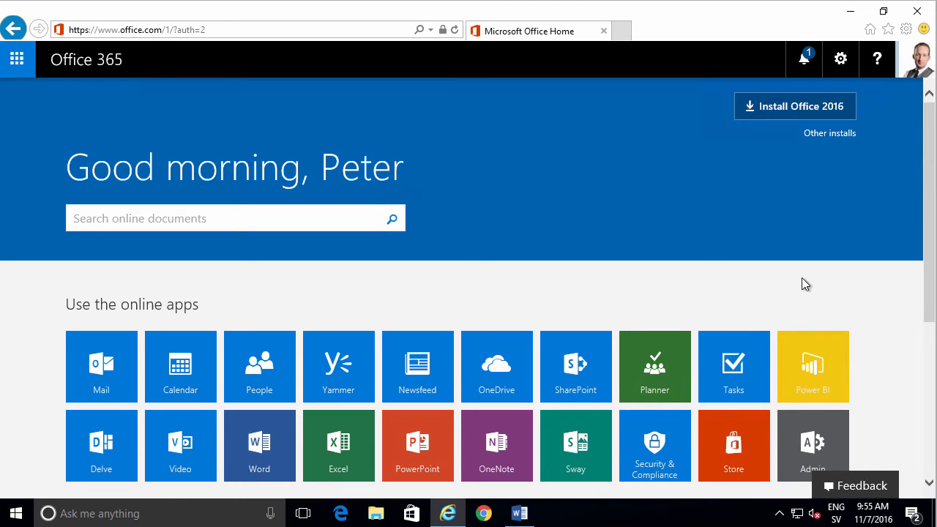
{"action": "mouse_move", "coordinate": [808, 446]}
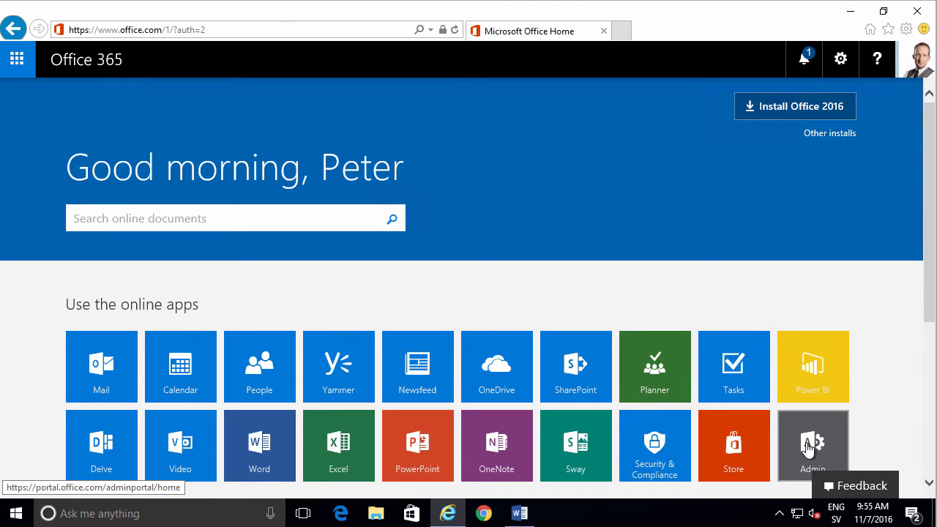
{"action": "mouse_move", "coordinate": [364, 376]}
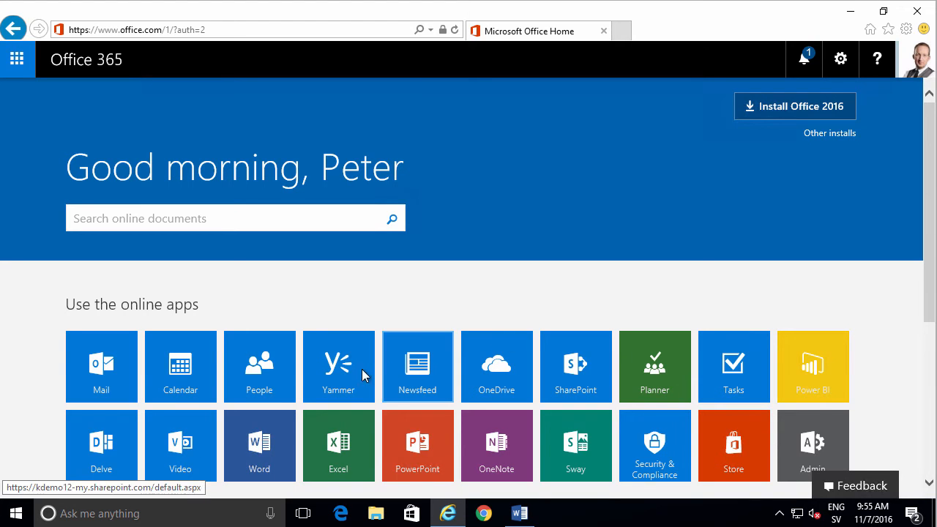
- Open the Admin center, dismiss the tour, and show Settings > Apps past Integrated Apps
{"action": "left_click", "coordinate": [812, 445]}
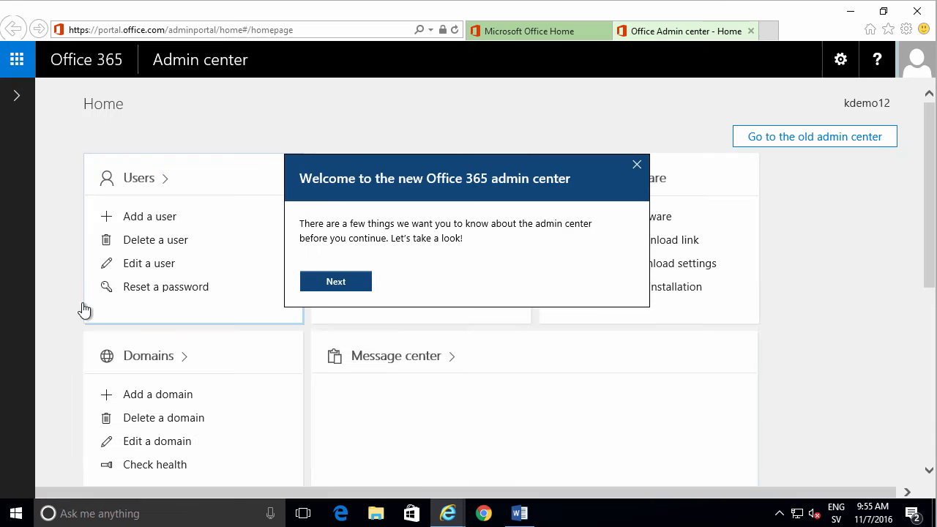
{"action": "left_click", "coordinate": [636, 164]}
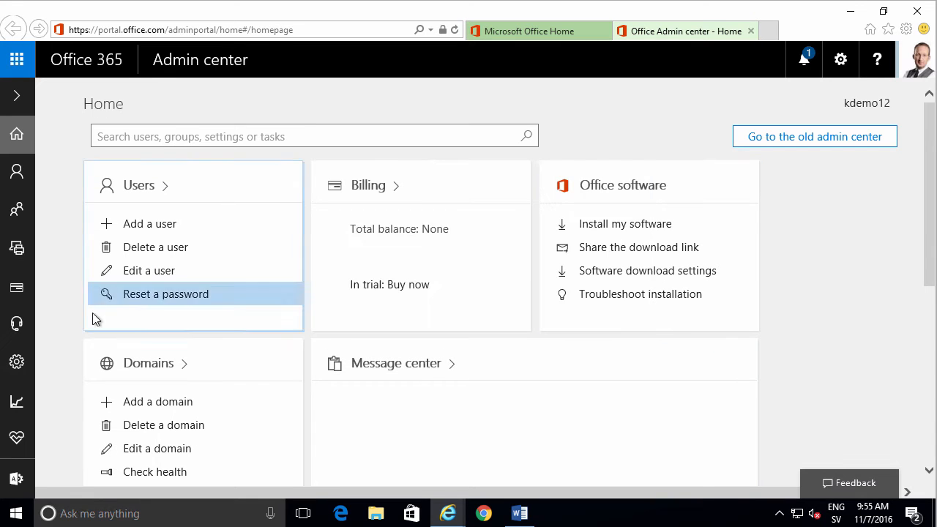
{"action": "left_click", "coordinate": [17, 361]}
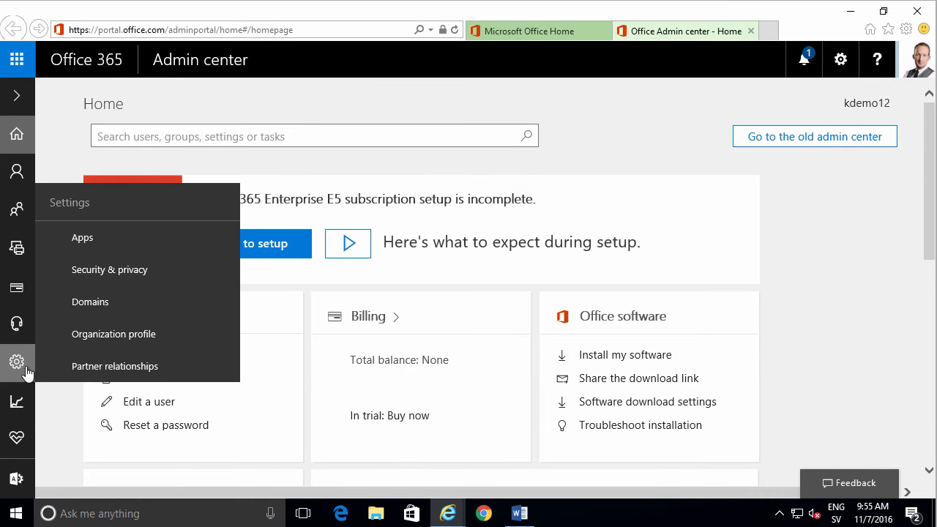
{"action": "left_click", "coordinate": [82, 238]}
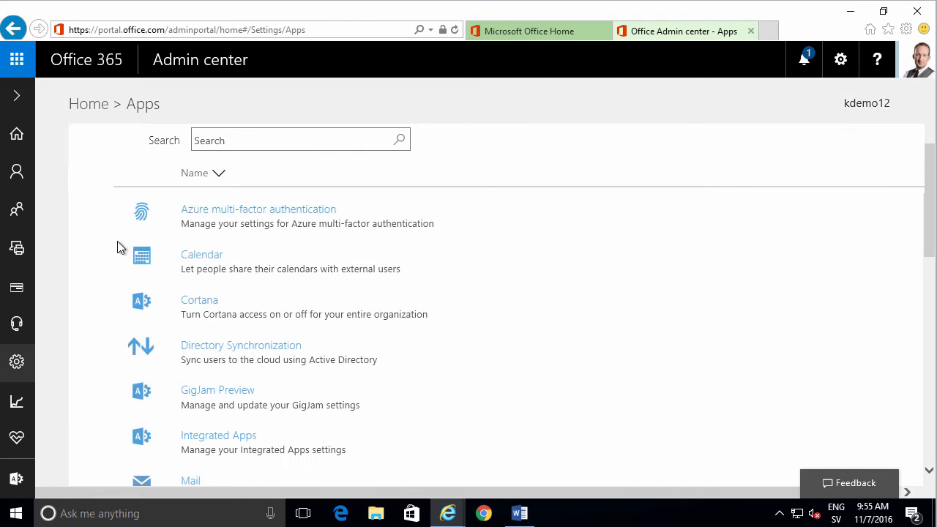
{"action": "mouse_move", "coordinate": [276, 446]}
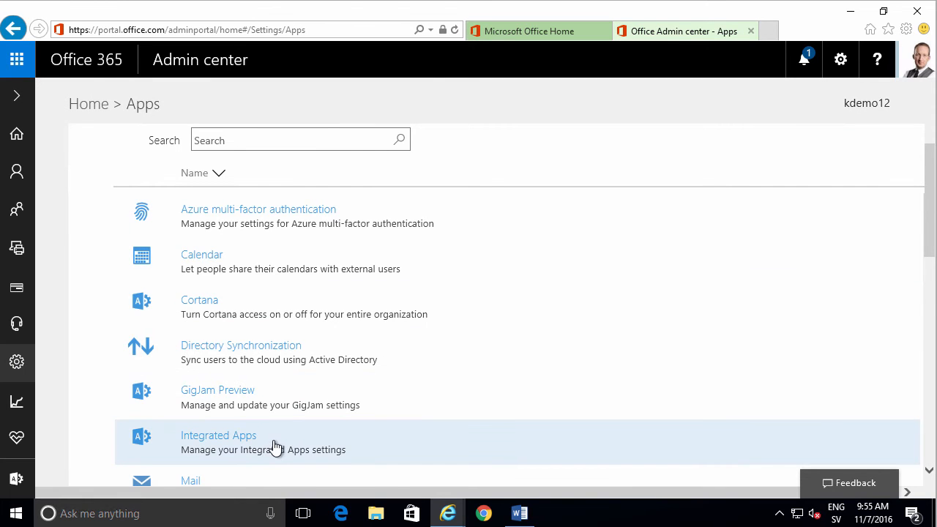
{"action": "scroll", "scroll_direction": "down", "scroll_amount": 3}
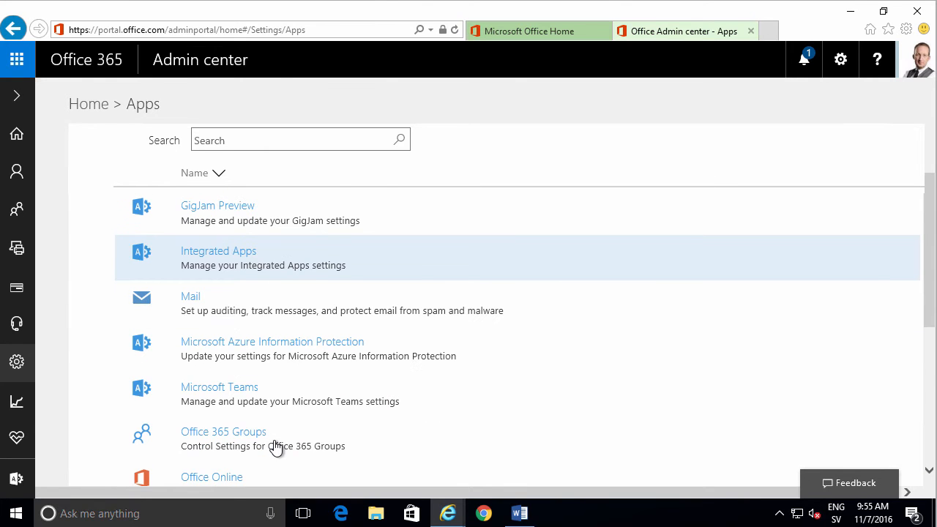
- Switch the Microsoft Teams app toggle to On, save, and return to the Apps list
{"action": "left_click", "coordinate": [219, 386]}
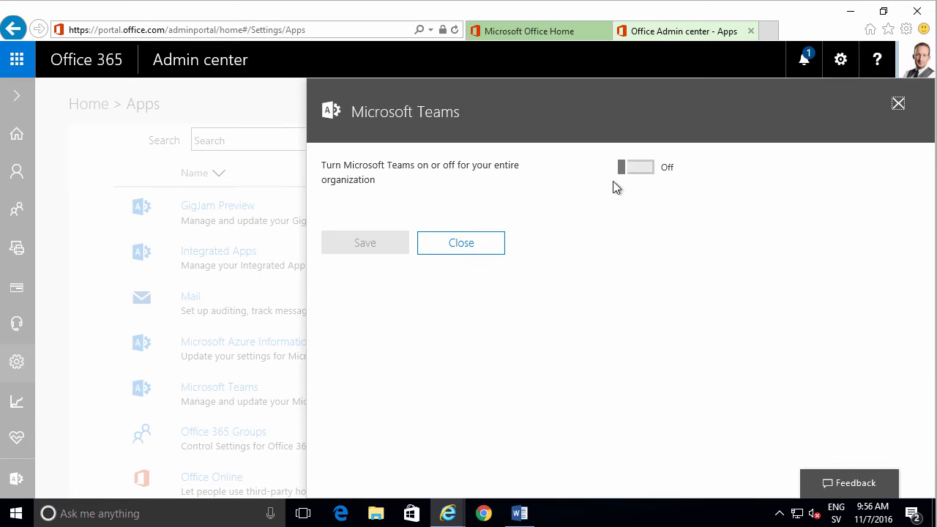
{"action": "left_click", "coordinate": [635, 167]}
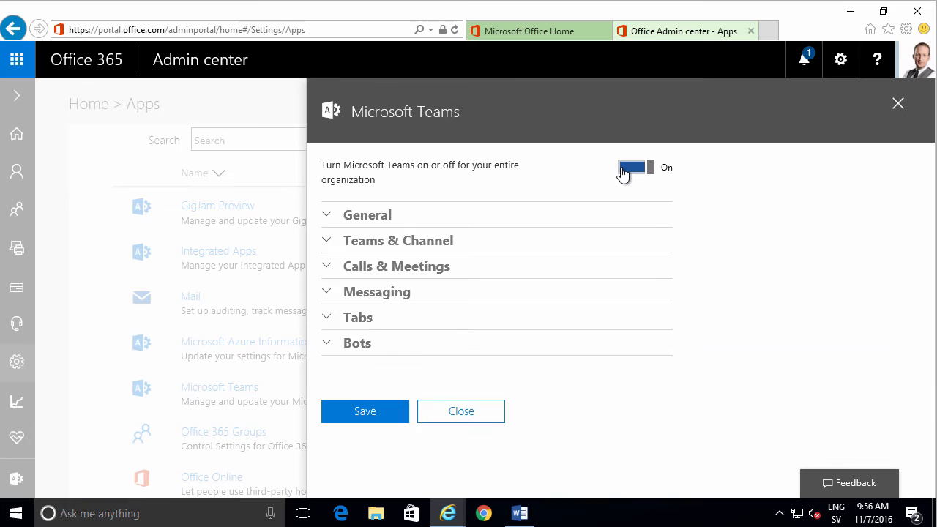
{"action": "left_click", "coordinate": [365, 411]}
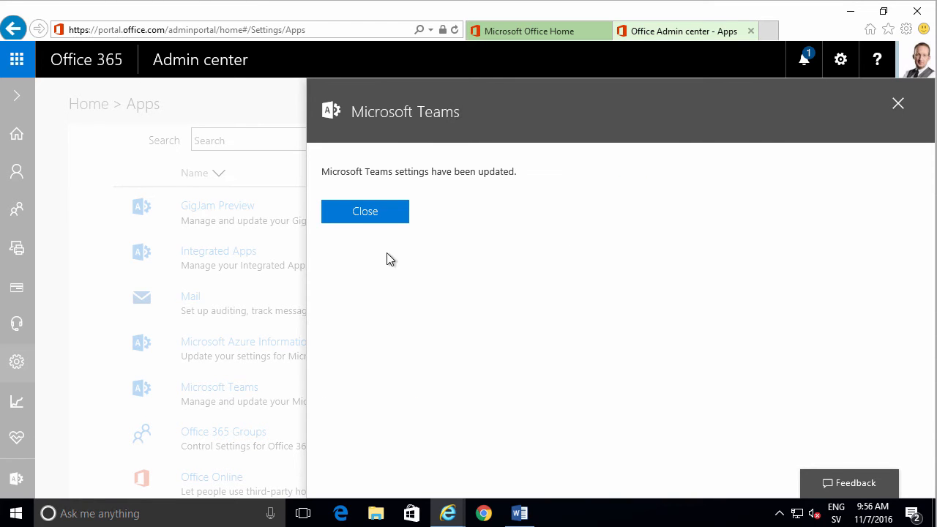
{"action": "left_click", "coordinate": [364, 211]}
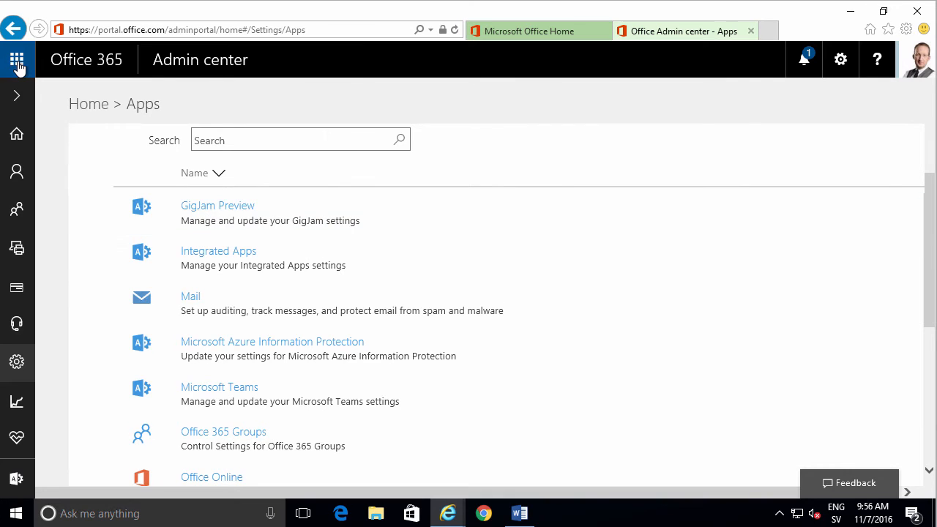
- View all my apps, then load teams.microsoft.com in the browser
{"action": "left_click", "coordinate": [17, 59]}
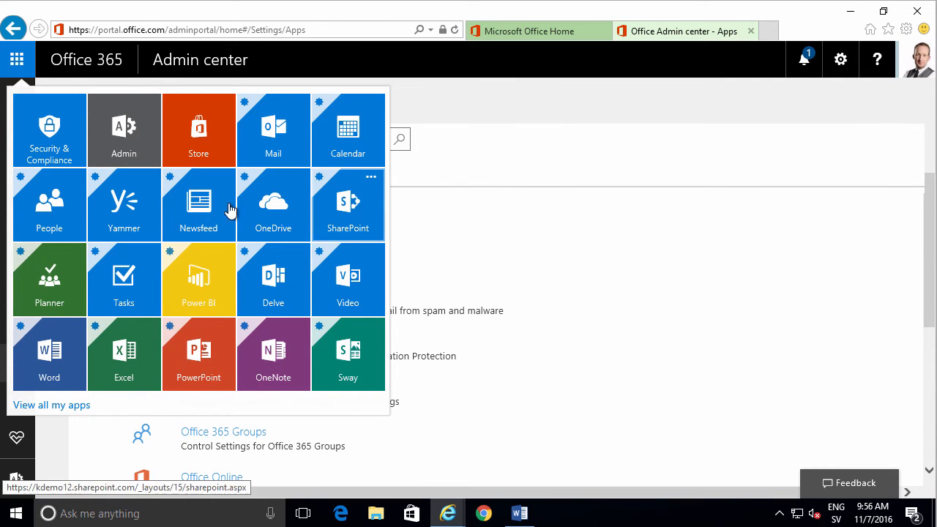
{"action": "mouse_move", "coordinate": [233, 356]}
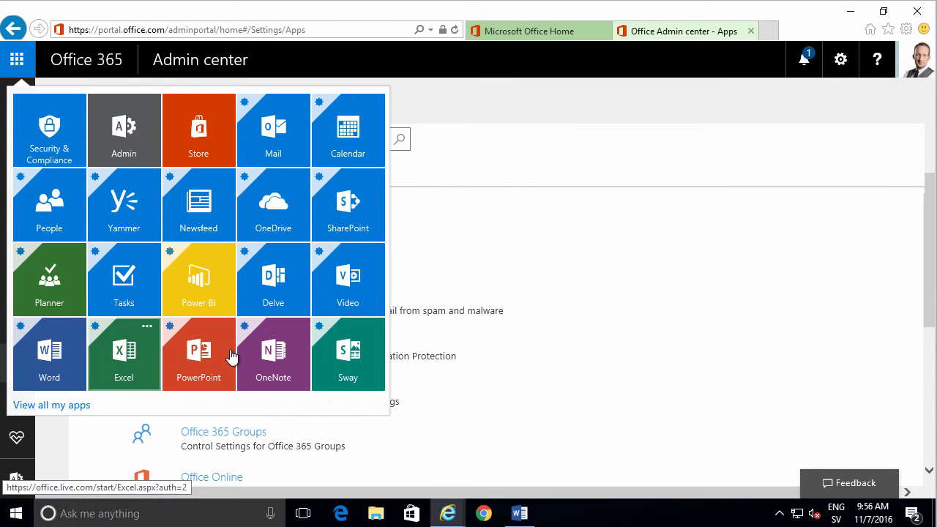
{"action": "mouse_move", "coordinate": [55, 408]}
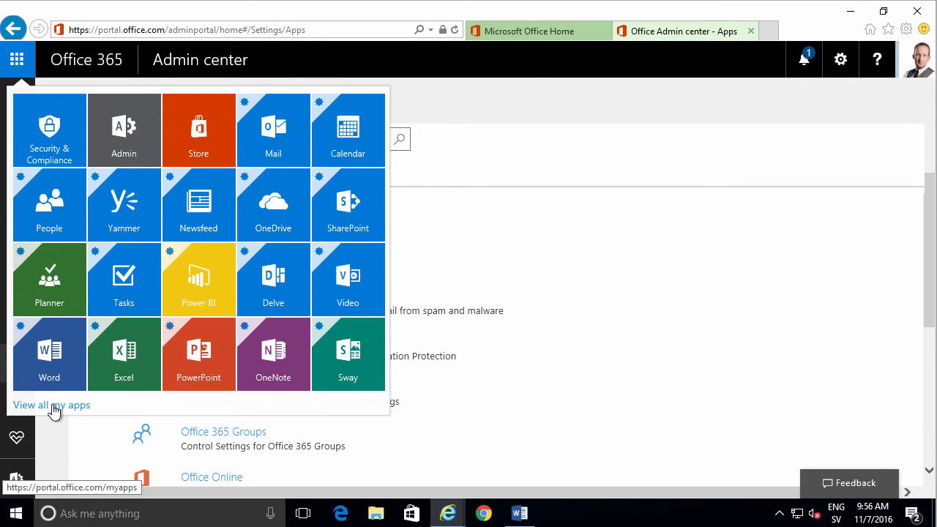
{"action": "left_click", "coordinate": [52, 404]}
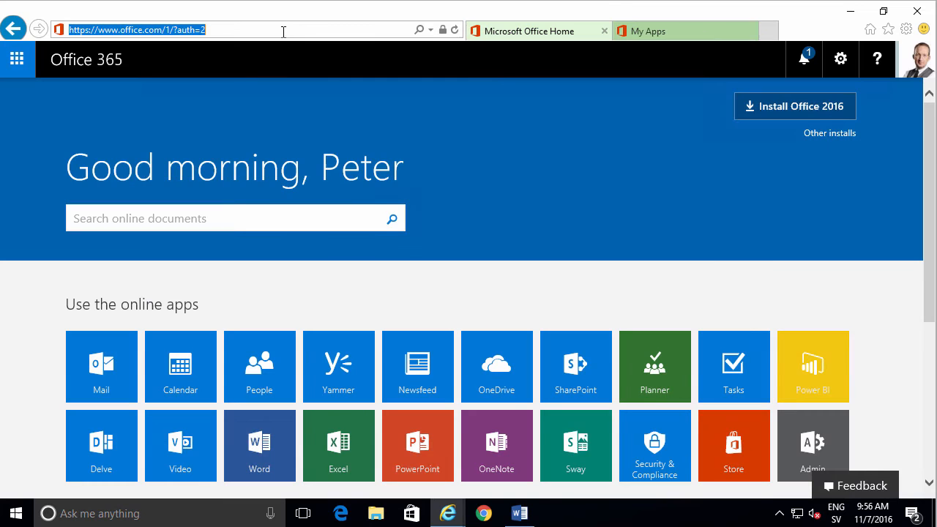
{"action": "type", "text": "teams."}
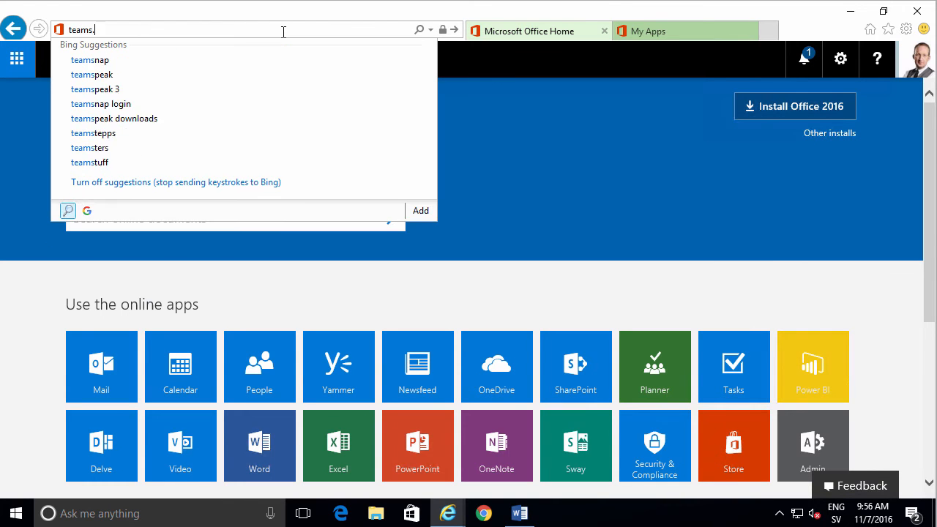
{"action": "type", "text": "microso"}
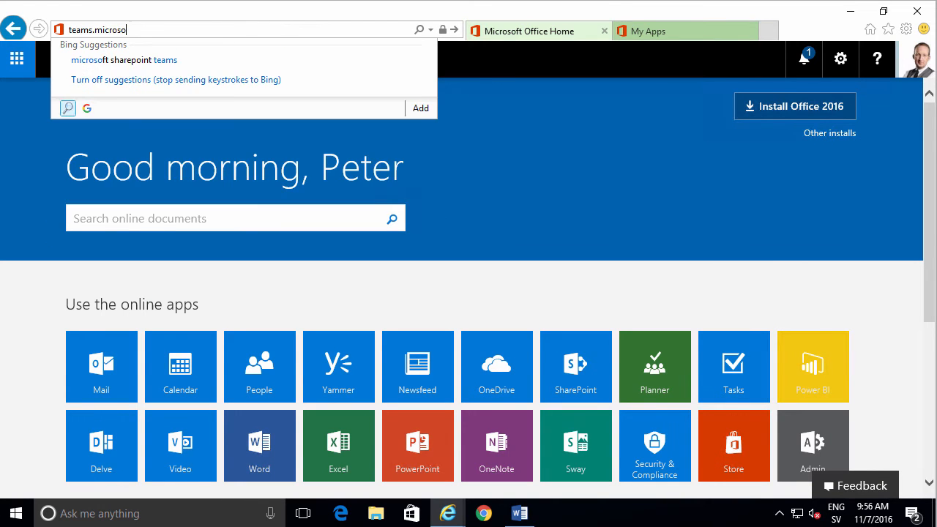
{"action": "key", "text": "Return"}
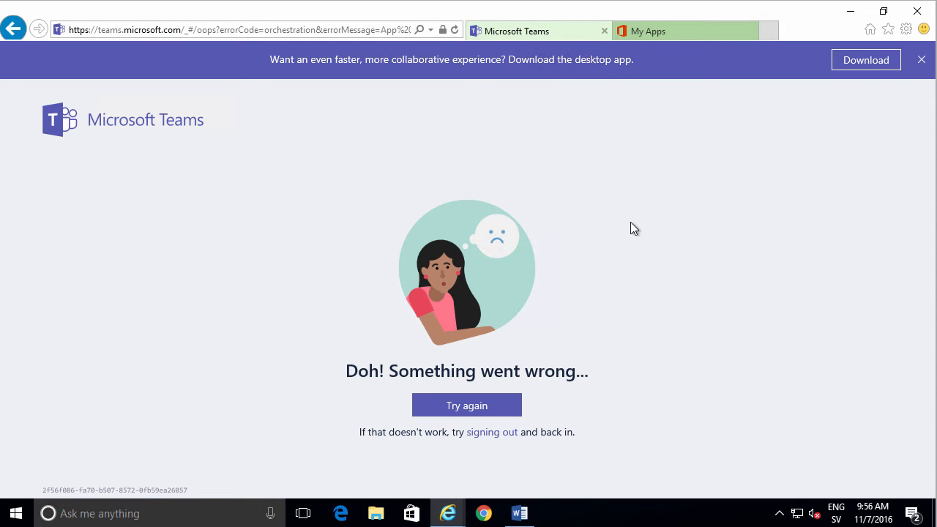
{"action": "mouse_move", "coordinate": [866, 60]}
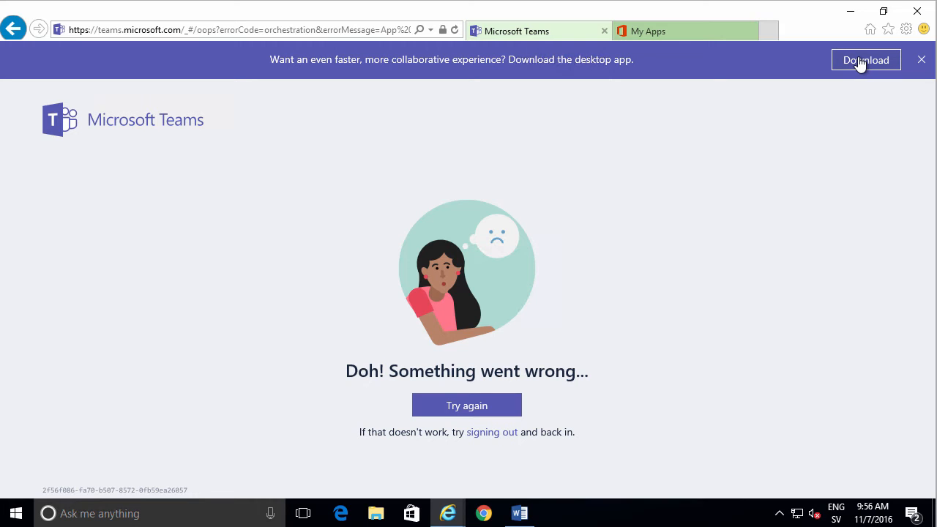
{"action": "mouse_move", "coordinate": [483, 432]}
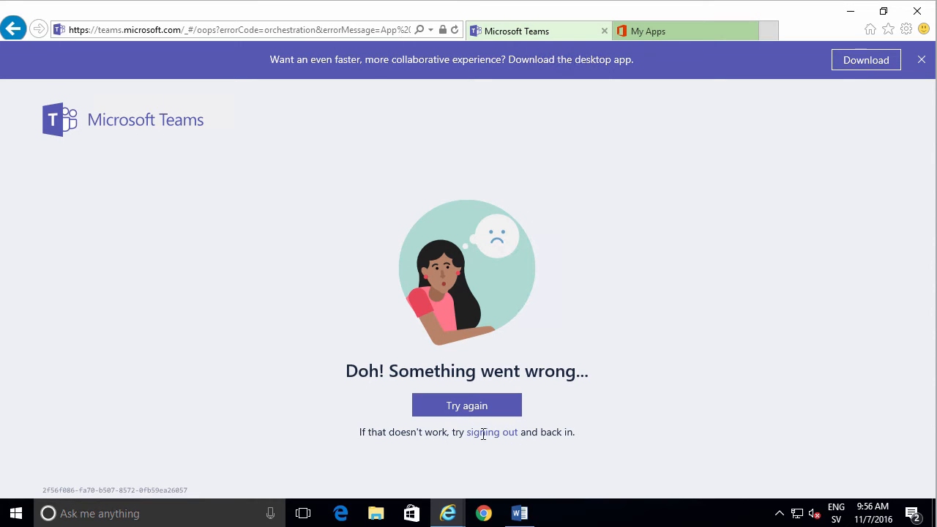
- Use the 'signing out' link on the error page to sign back in
{"action": "left_click", "coordinate": [466, 406]}
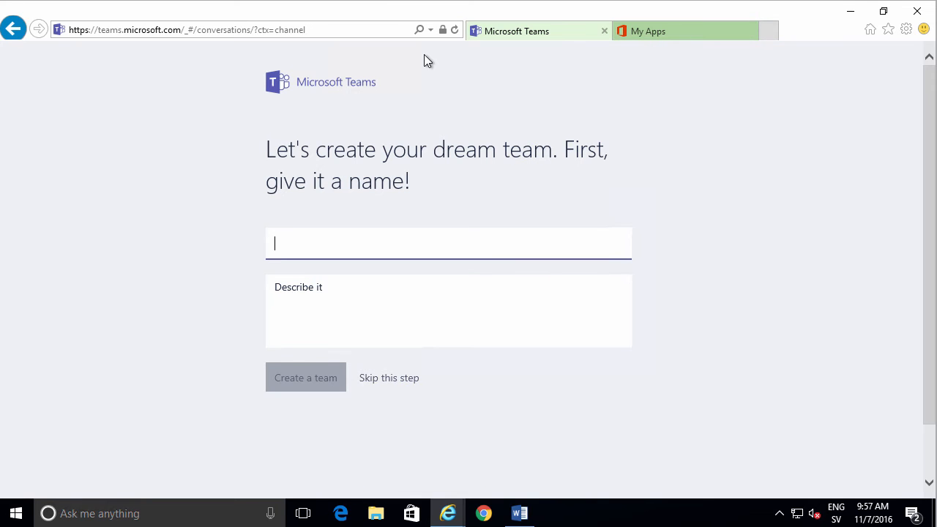
{"action": "mouse_move", "coordinate": [377, 235]}
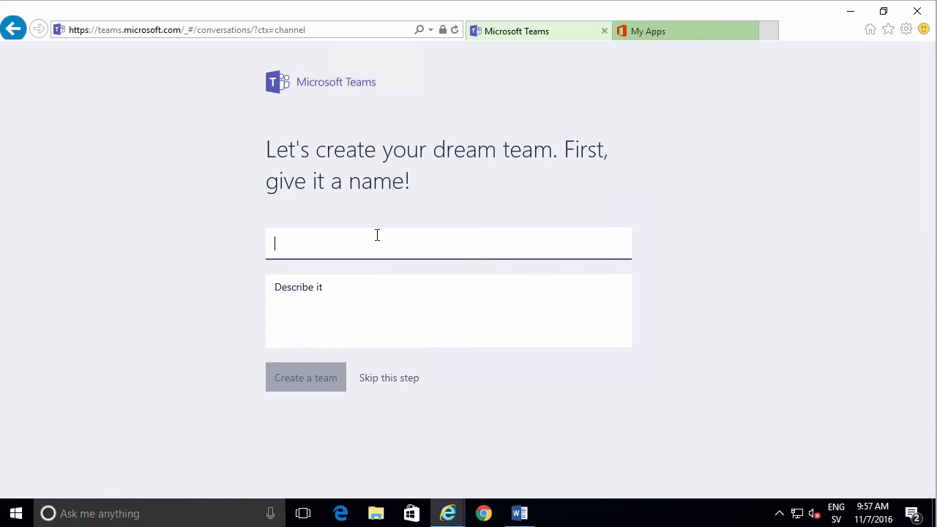
- Name the new team 'All employees' and create it
{"action": "type", "text": "All empl"}
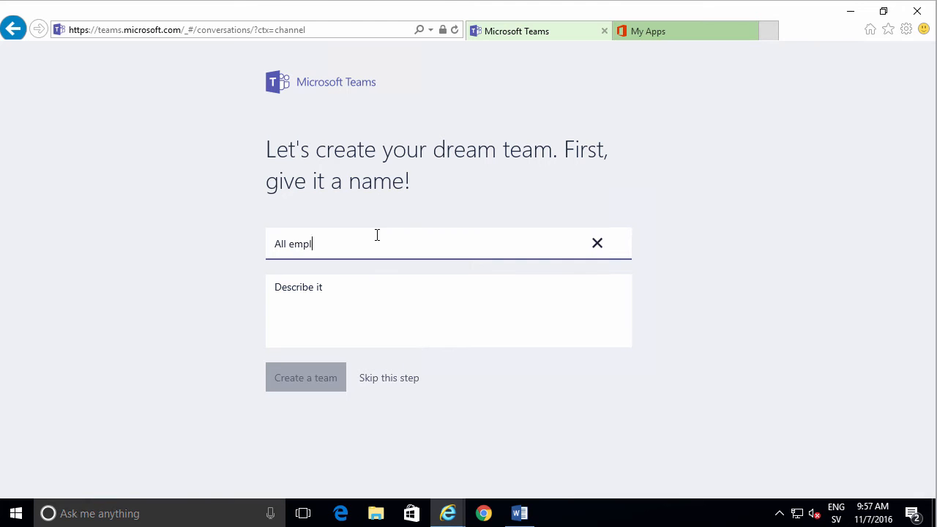
{"action": "left_click", "coordinate": [306, 377]}
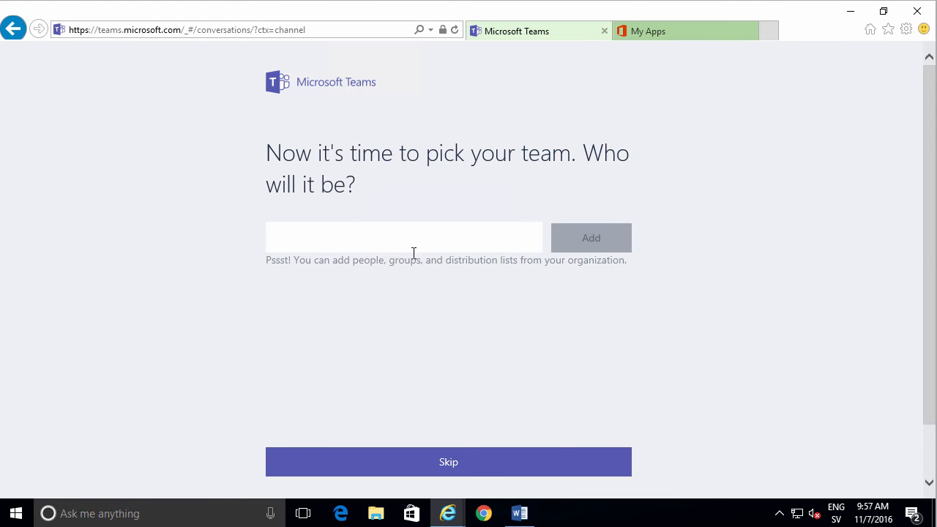
- Add a colleague matching 'ant' as a member and finish with Done
{"action": "type", "text": "ant"}
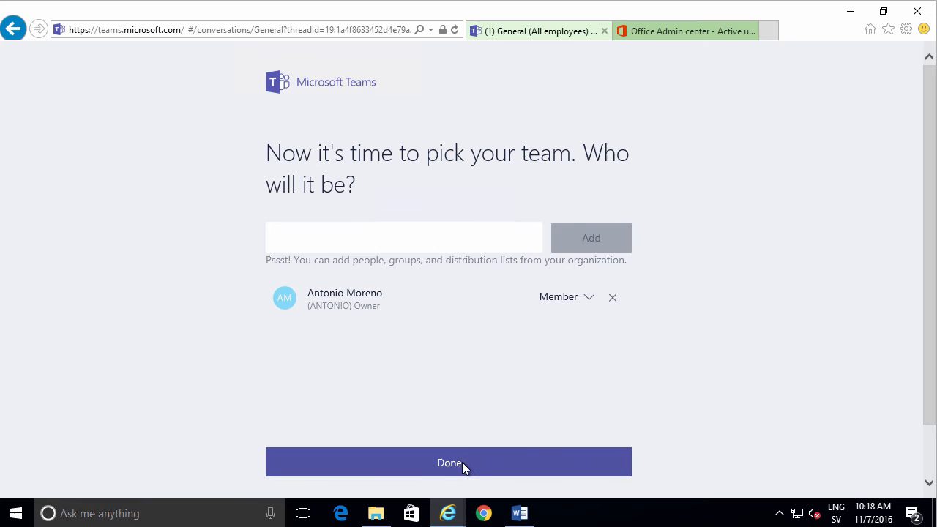
{"action": "left_click", "coordinate": [449, 462]}
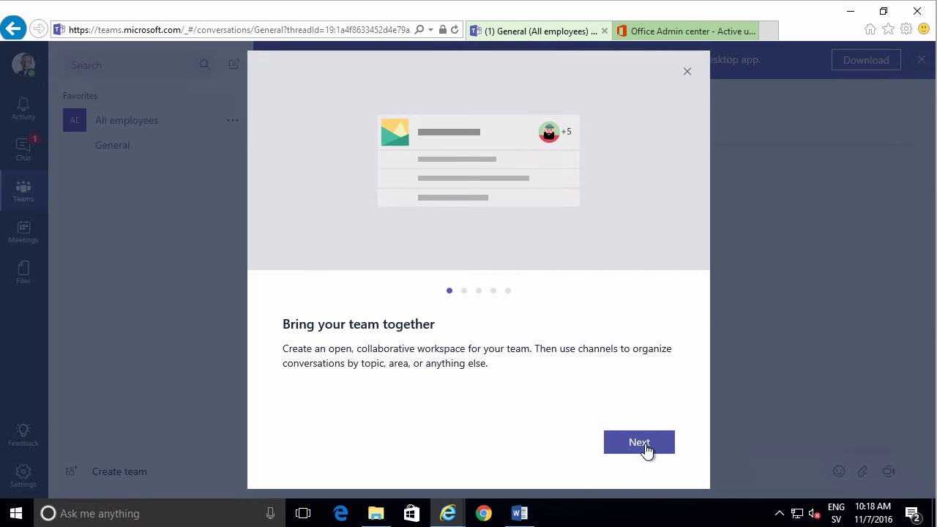
- Start a new conversation in General and post 'Hello World!'
{"action": "left_click", "coordinate": [639, 441]}
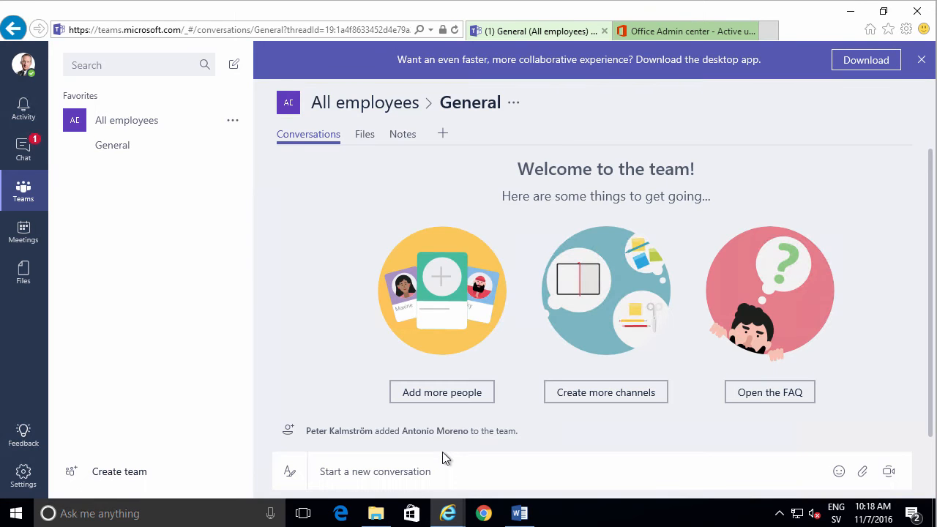
{"action": "left_click", "coordinate": [375, 471]}
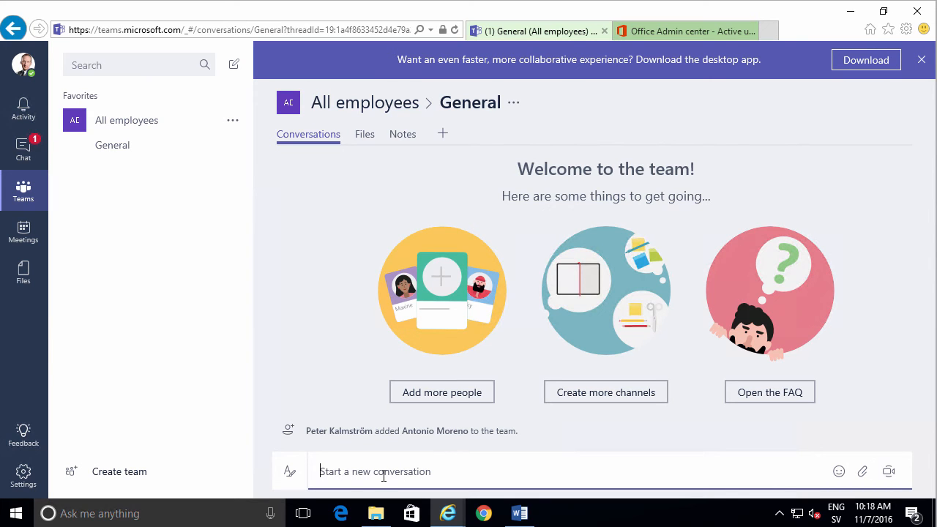
{"action": "type", "text": "Hell"}
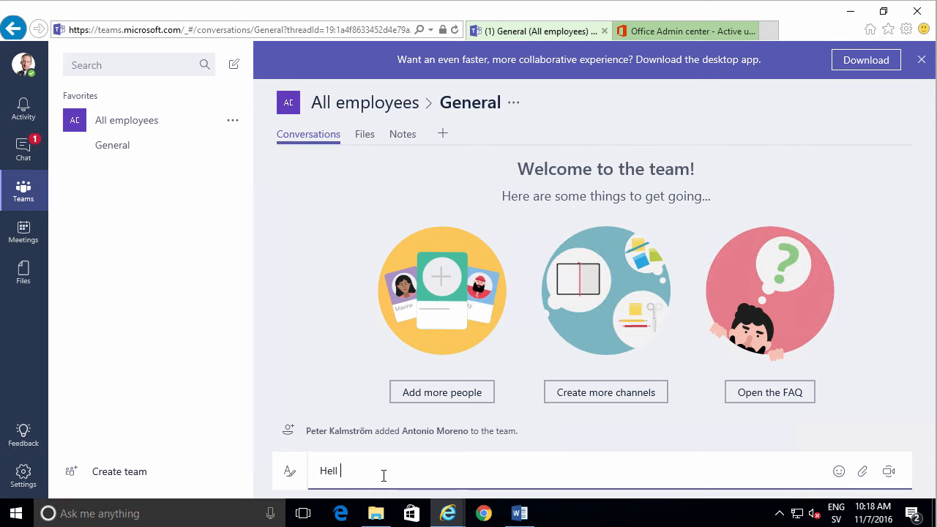
{"action": "type", "text": "o World!"}
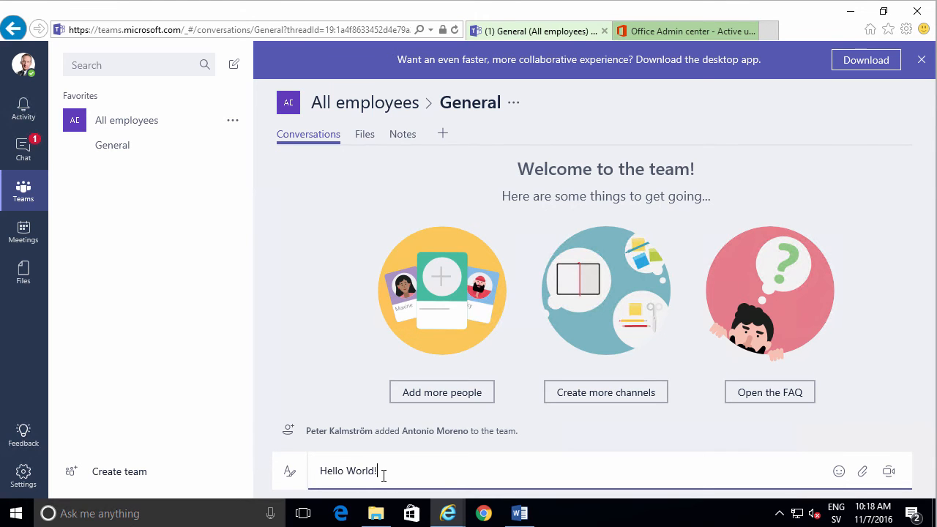
{"action": "key", "text": "Return"}
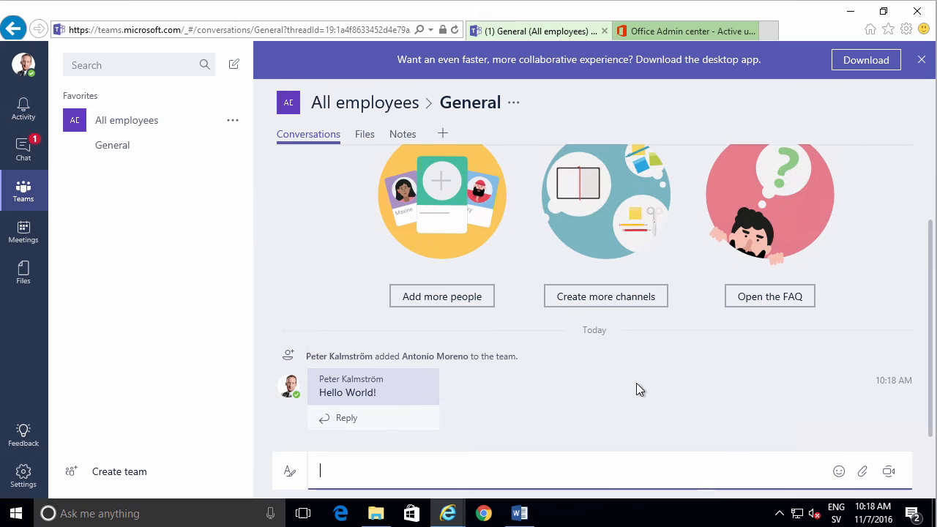
{"action": "mouse_move", "coordinate": [420, 384]}
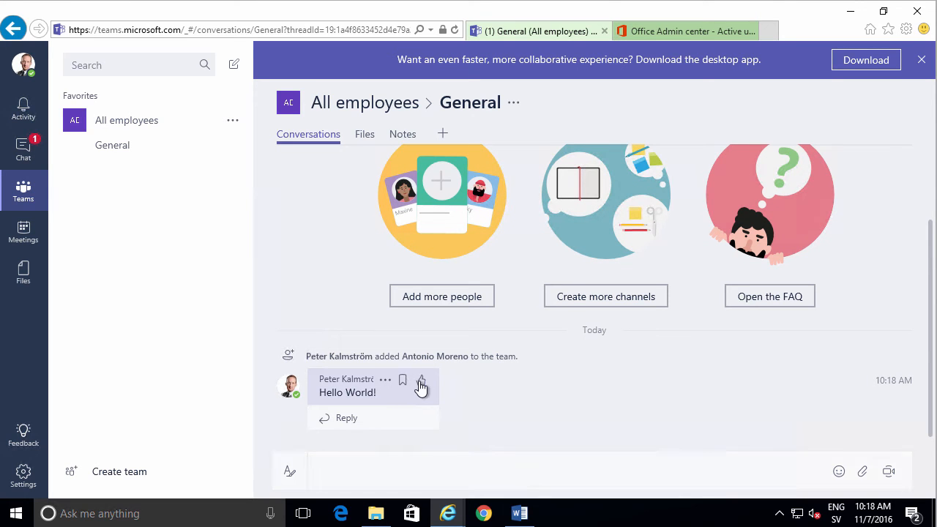
- Like the Hello World! post, browse Meme and Legal stickers, then close the picker
{"action": "left_click", "coordinate": [421, 382]}
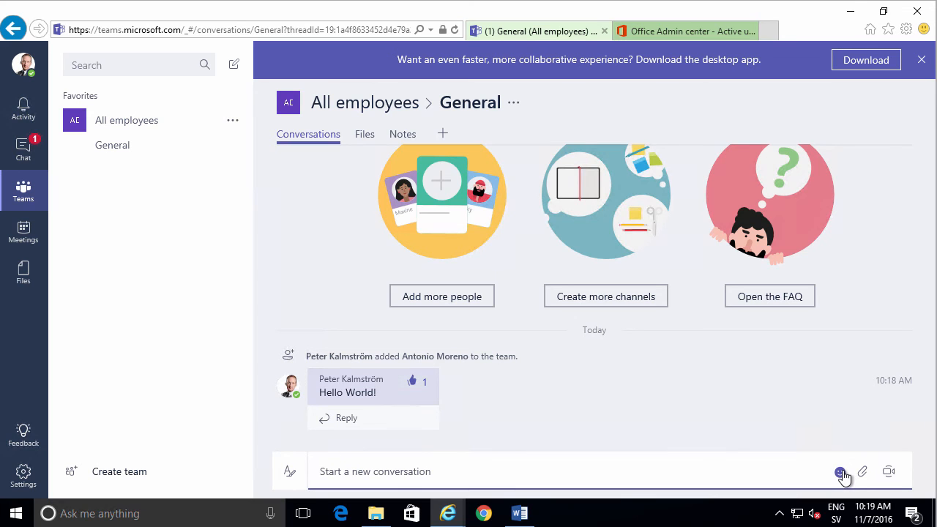
{"action": "left_click", "coordinate": [840, 471]}
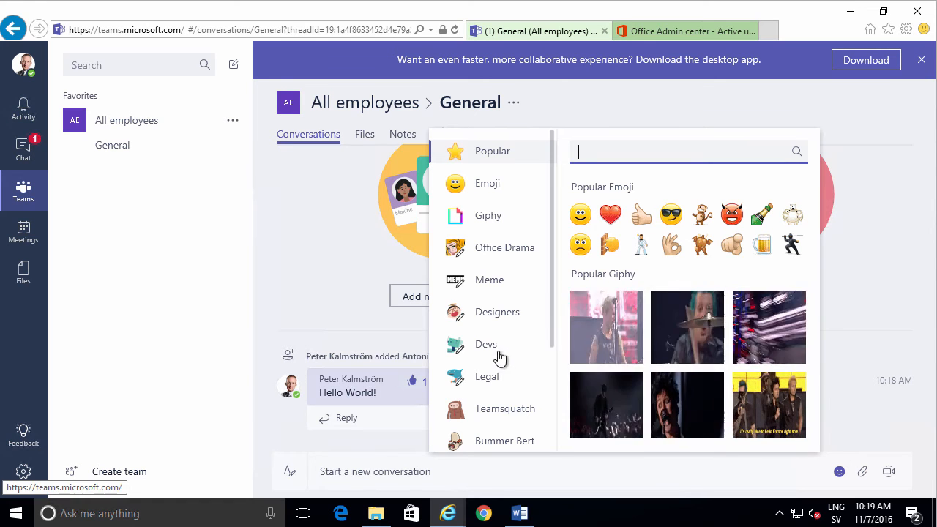
{"action": "left_click", "coordinate": [489, 280]}
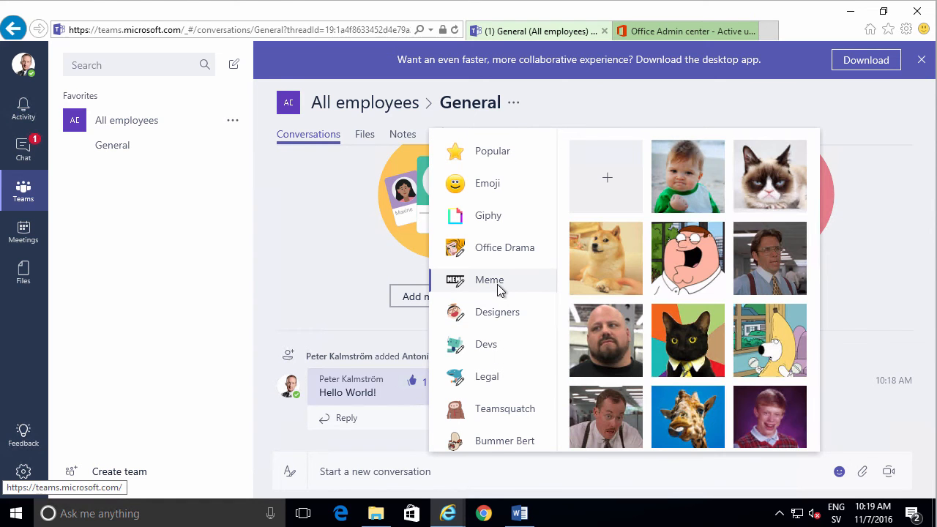
{"action": "left_click", "coordinate": [487, 377]}
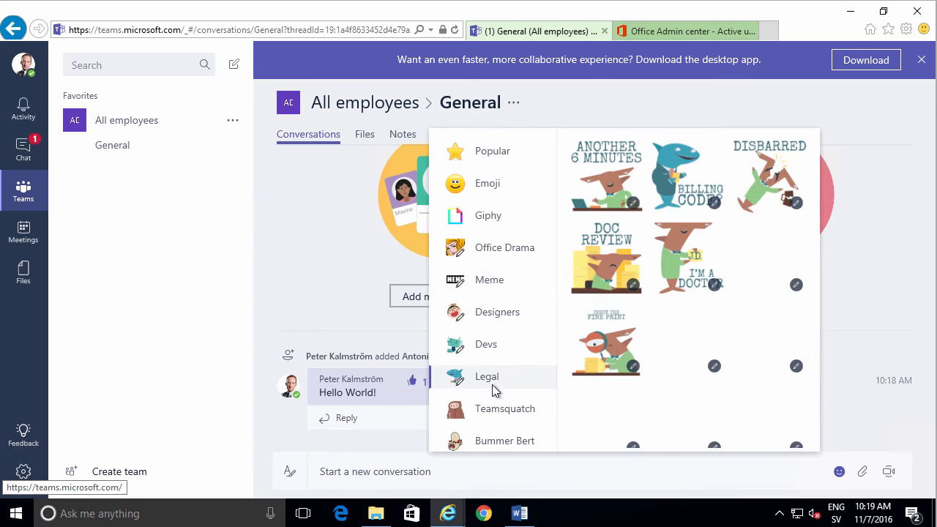
{"action": "left_click", "coordinate": [505, 408]}
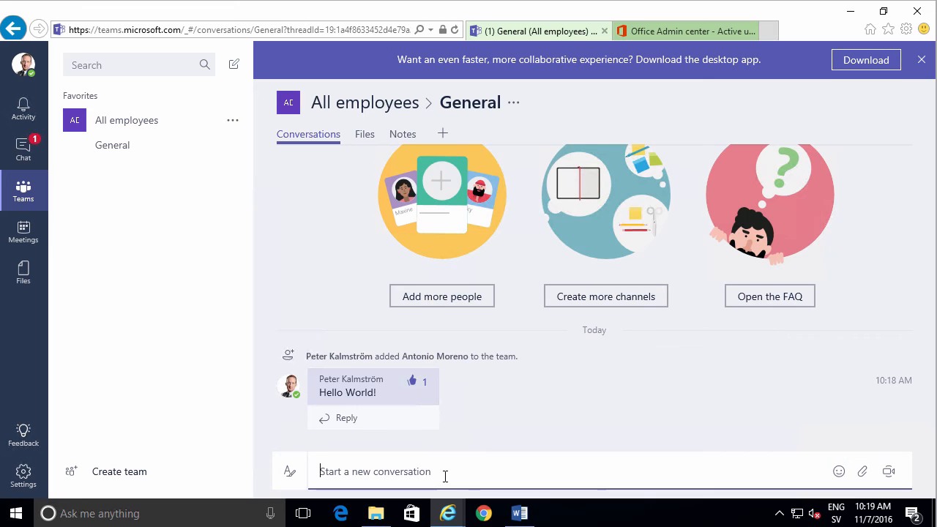
{"action": "type", "text": "@"}
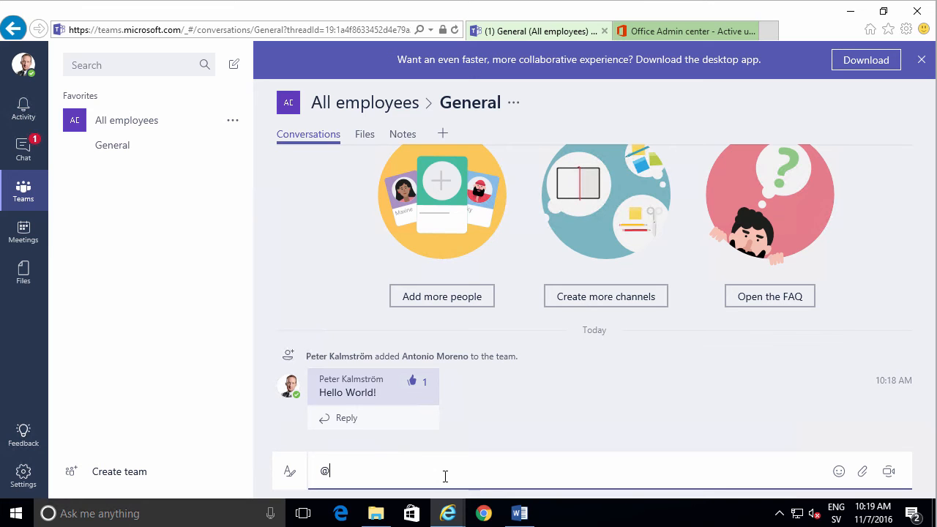
{"action": "type", "text": "Antonio Moreno"}
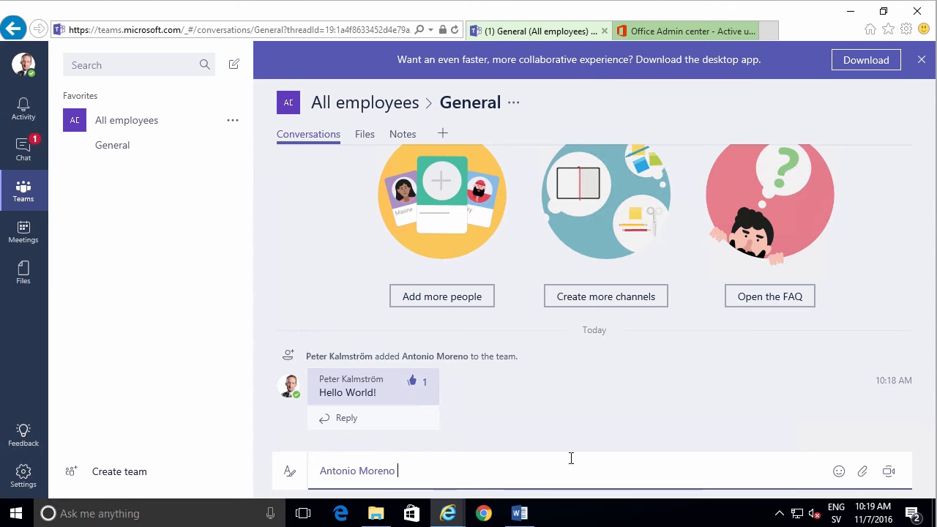
{"action": "key", "text": "Return"}
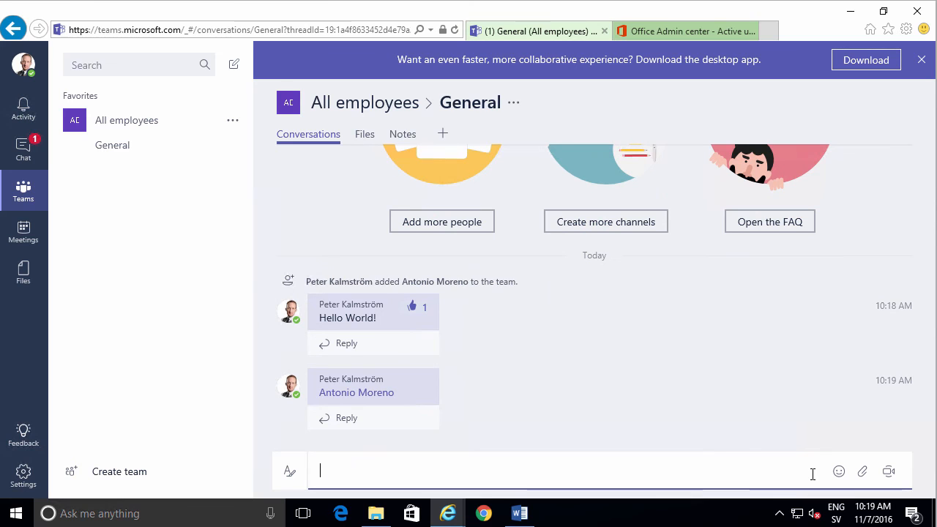
{"action": "type", "text": "wwww"}
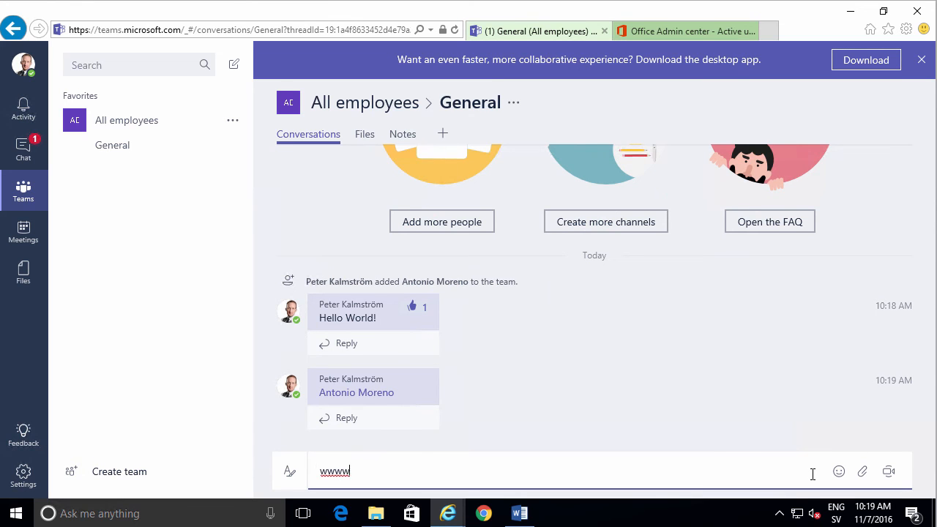
{"action": "type", "text": "www.k"}
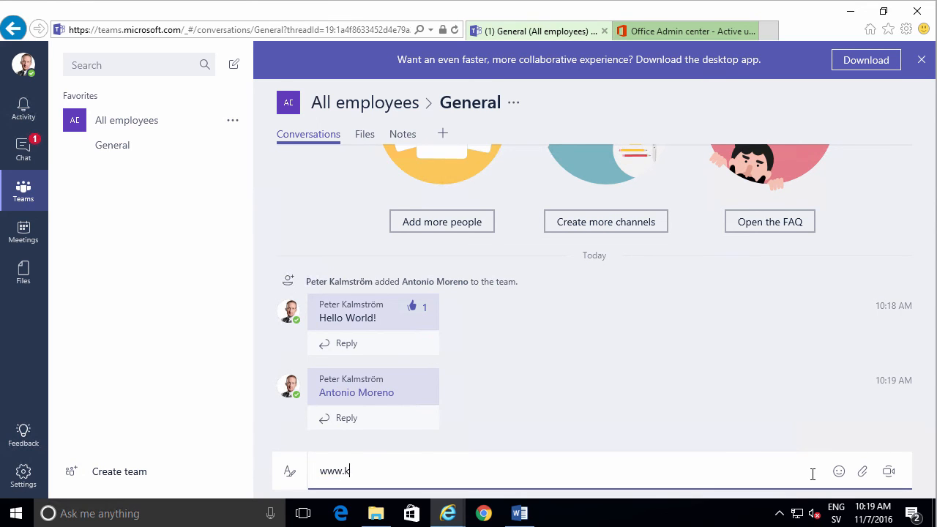
{"action": "type", "text": "almstrom.com"}
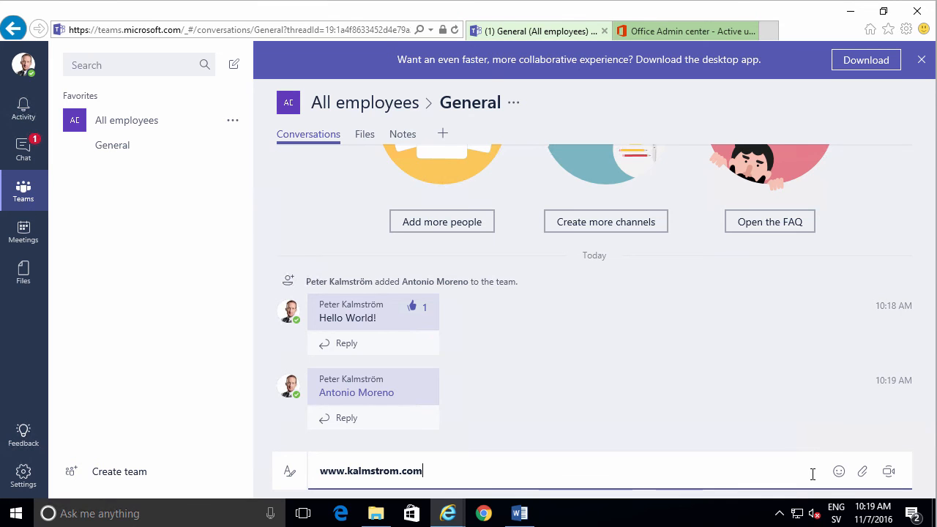
{"action": "key", "text": "Return"}
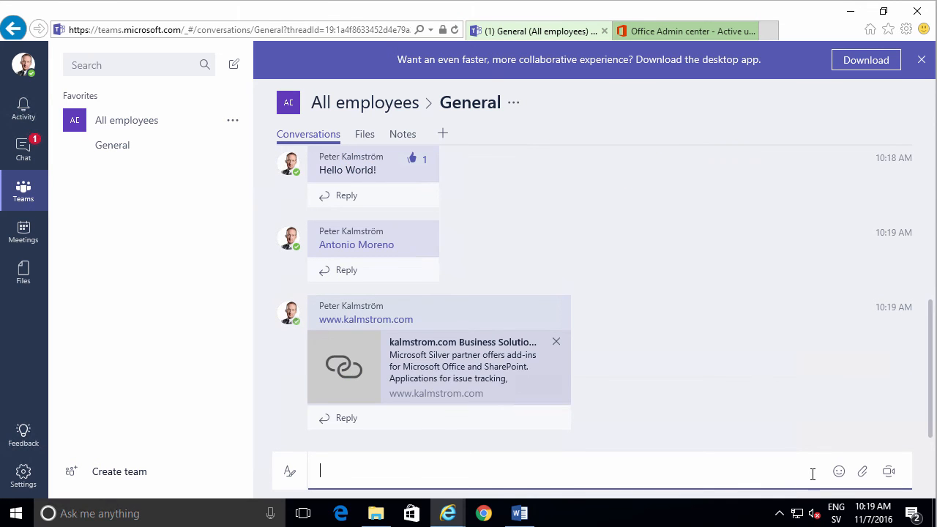
{"action": "mouse_move", "coordinate": [380, 347]}
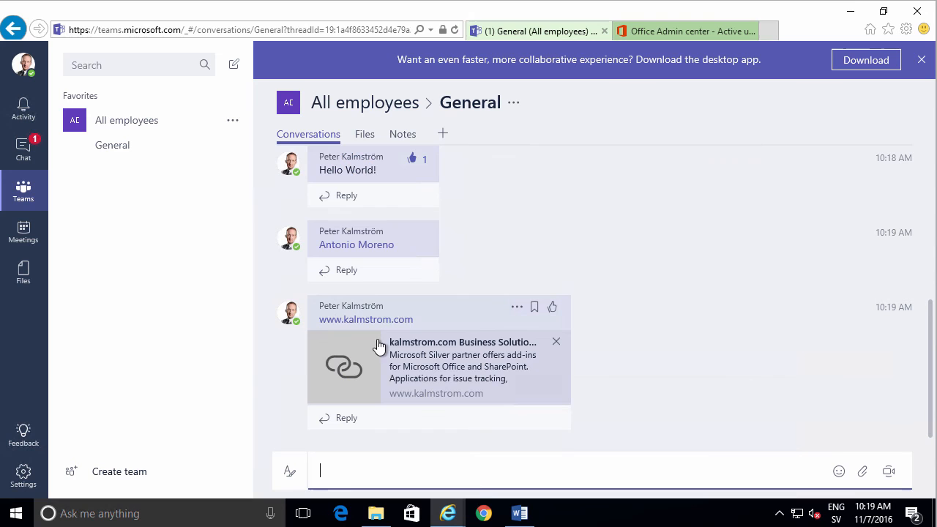
{"action": "mouse_move", "coordinate": [395, 380]}
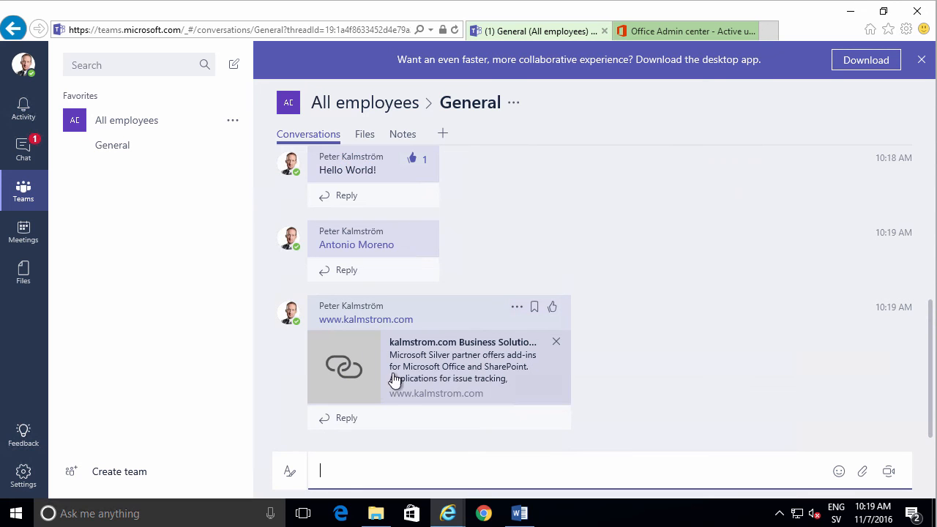
{"action": "mouse_move", "coordinate": [384, 476]}
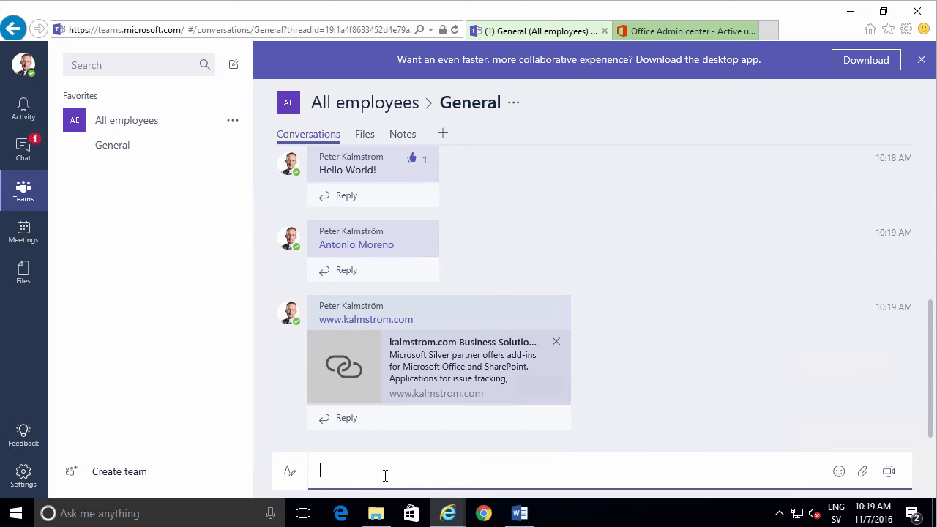
{"action": "mouse_move", "coordinate": [365, 133]}
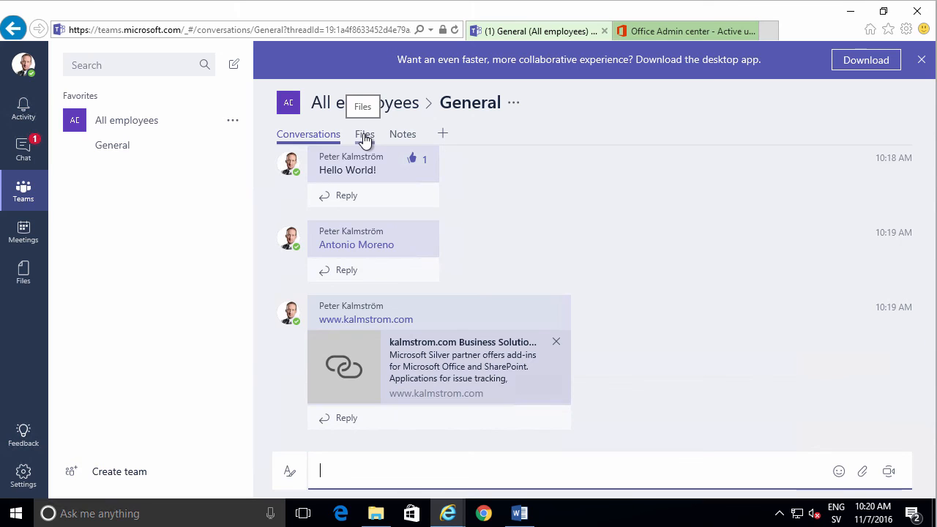
- Upload '5-year financial plan.xlsx' to the General channel's Files, then return to its Conversations posts
{"action": "left_click", "coordinate": [364, 134]}
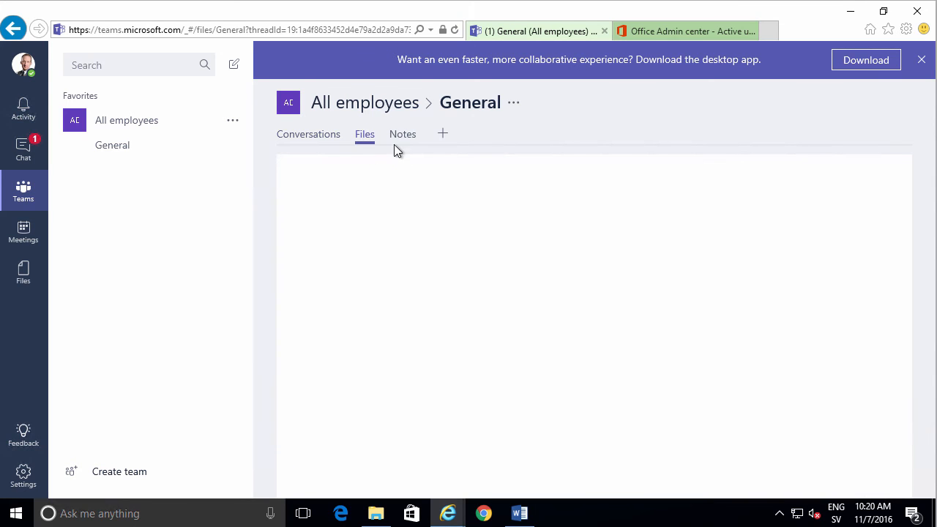
{"action": "left_click", "coordinate": [364, 134]}
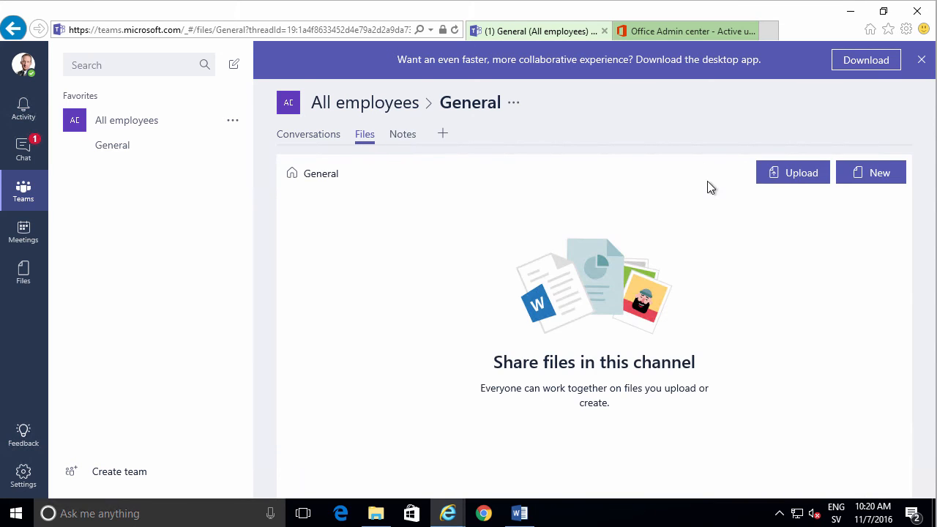
{"action": "left_click", "coordinate": [792, 172]}
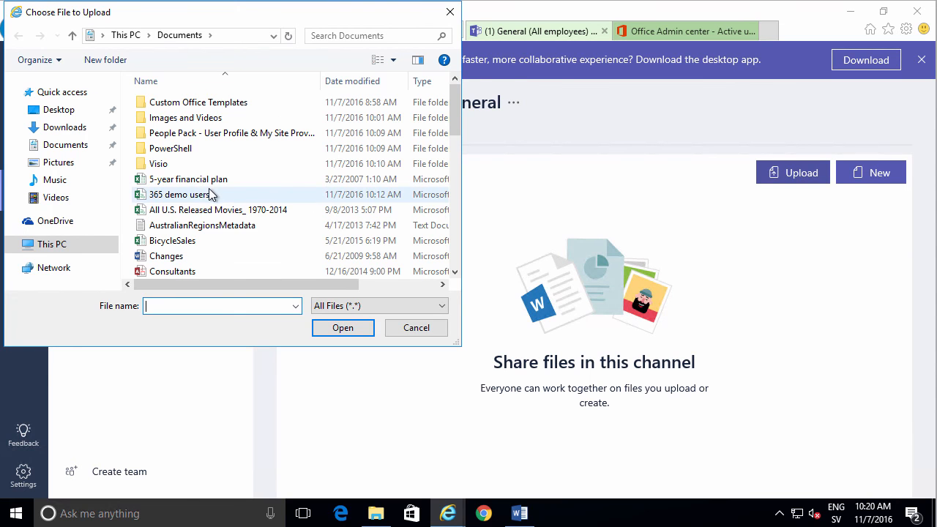
{"action": "left_click", "coordinate": [343, 327]}
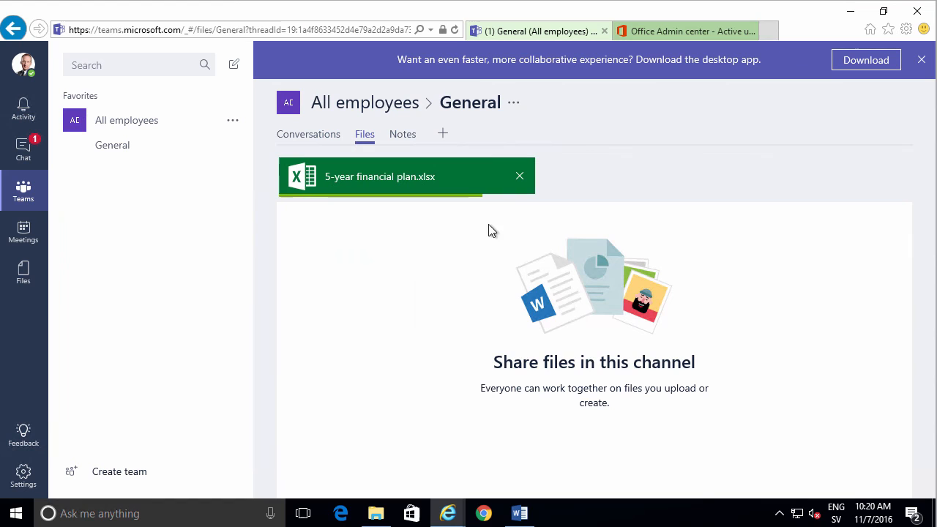
{"action": "left_click", "coordinate": [520, 176]}
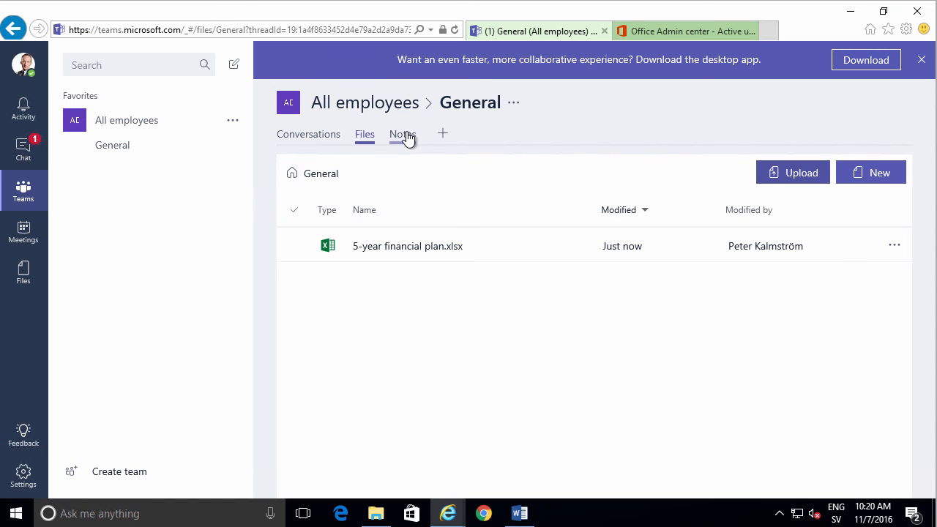
{"action": "mouse_move", "coordinate": [402, 134]}
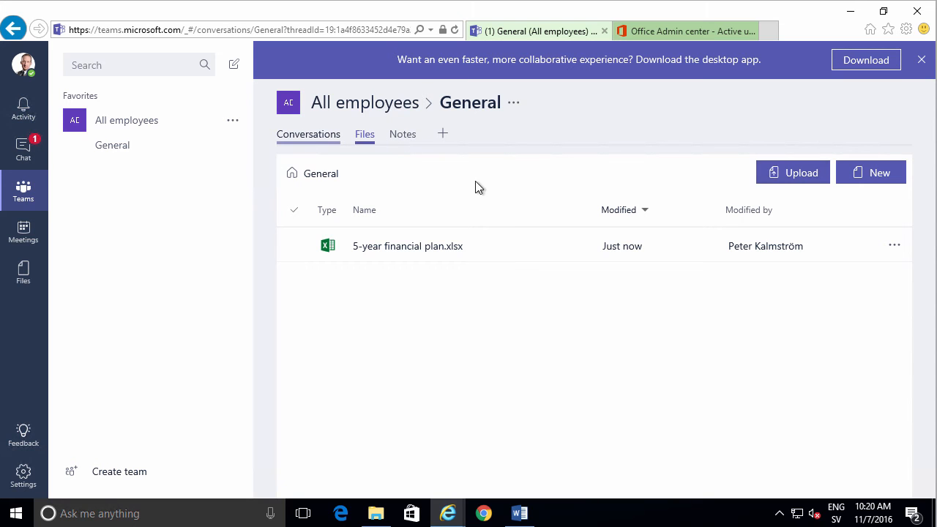
{"action": "left_click", "coordinate": [308, 134]}
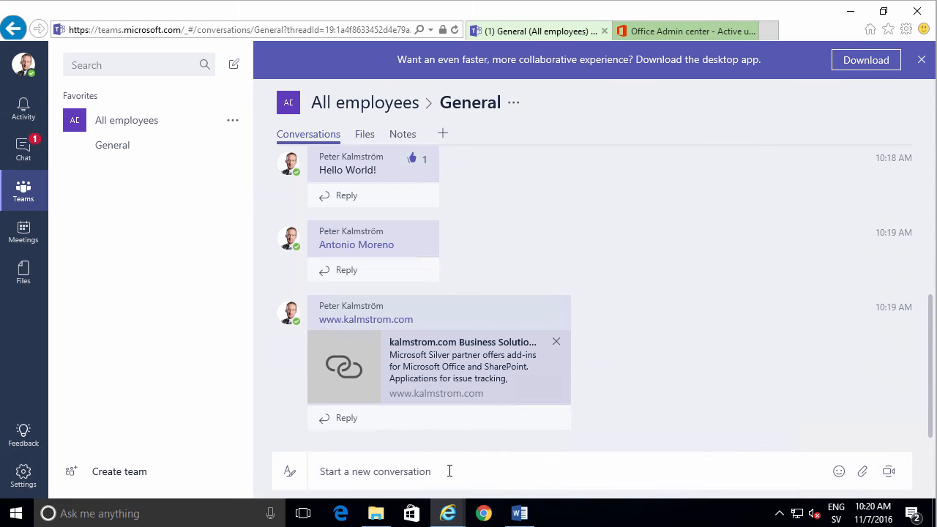